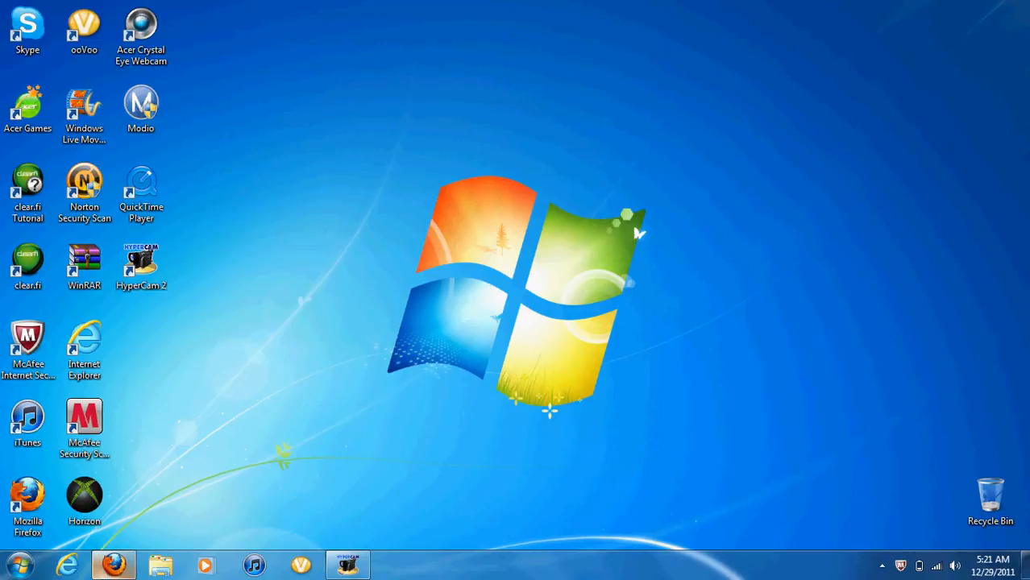
# Restore Firefox with the Modding Tutorials-Gameplays channel page and scroll to its Profile box.
pyautogui.click(109, 561)
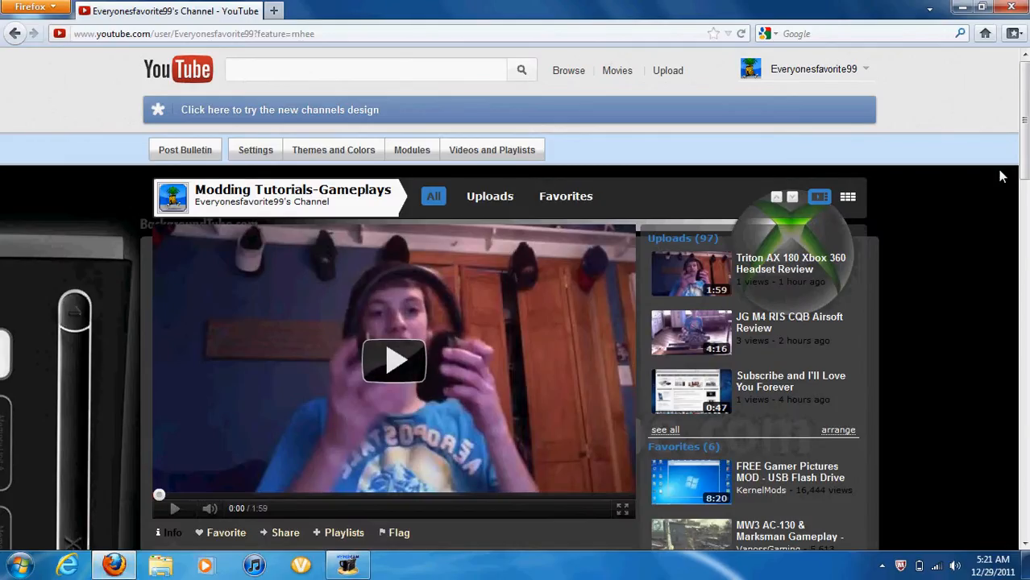
pyautogui.scroll(-3)
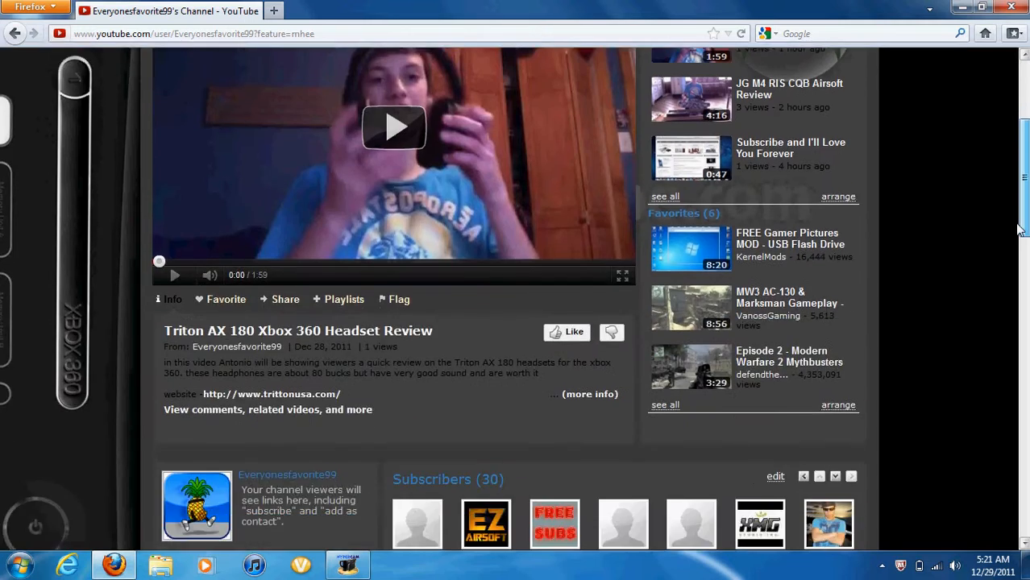
pyautogui.scroll(-3)
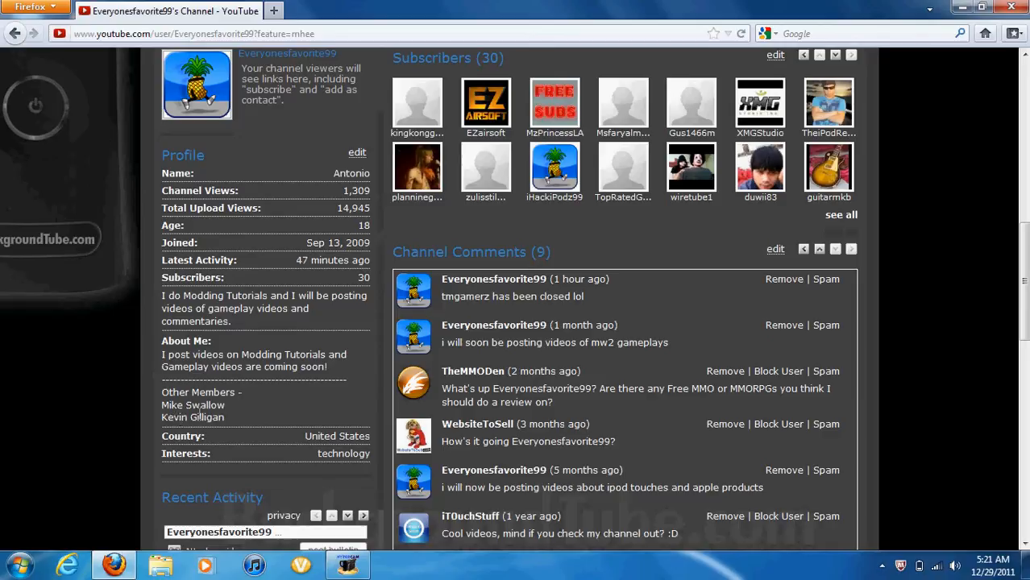
pyautogui.moveTo(924, 341)
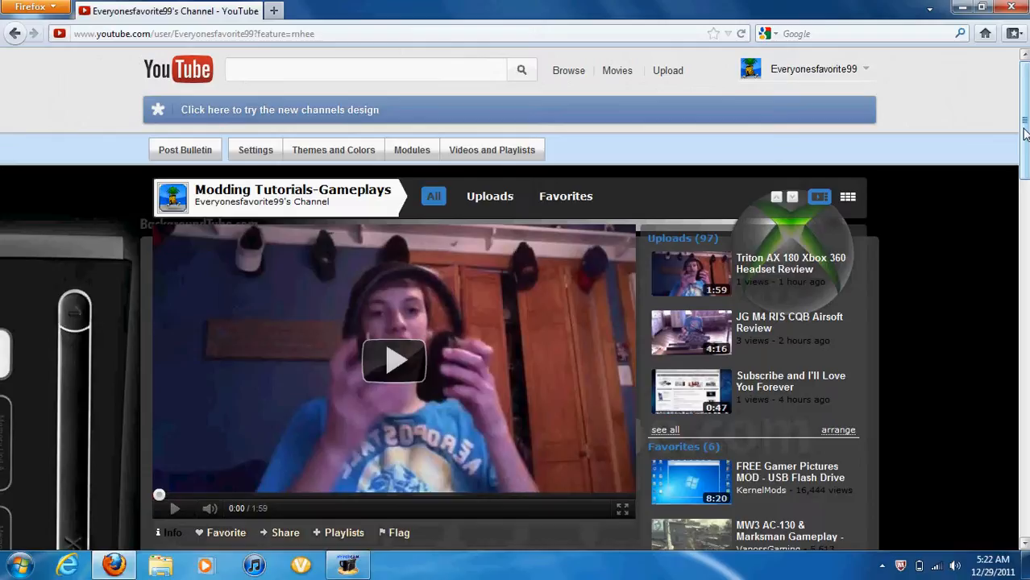
# Edit the Profile's About Me text, adding 'tommy' after 'Other Members -'.
pyautogui.scroll(-3)
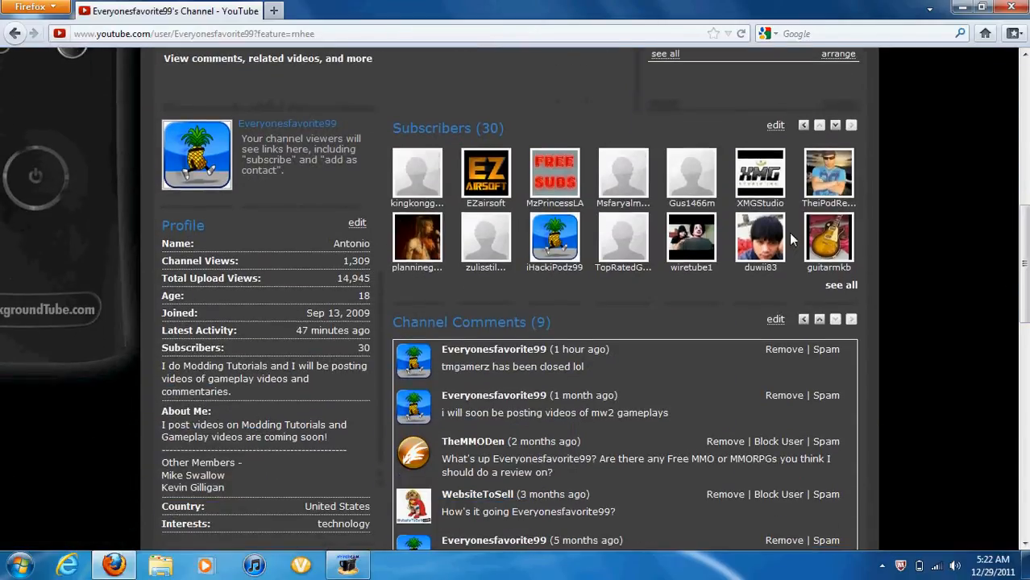
pyautogui.click(356, 222)
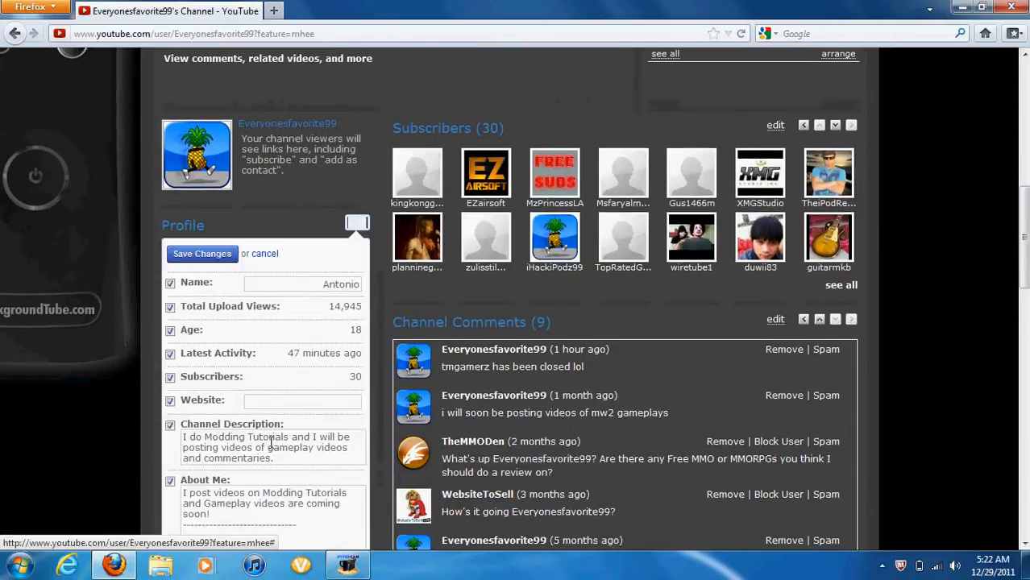
pyautogui.scroll(-3)
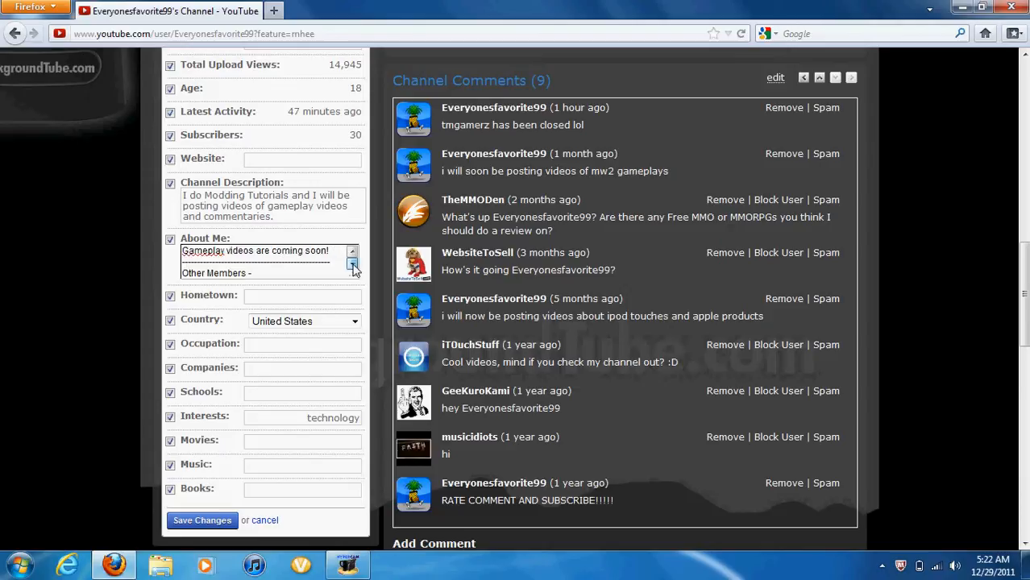
pyautogui.scroll(-3)
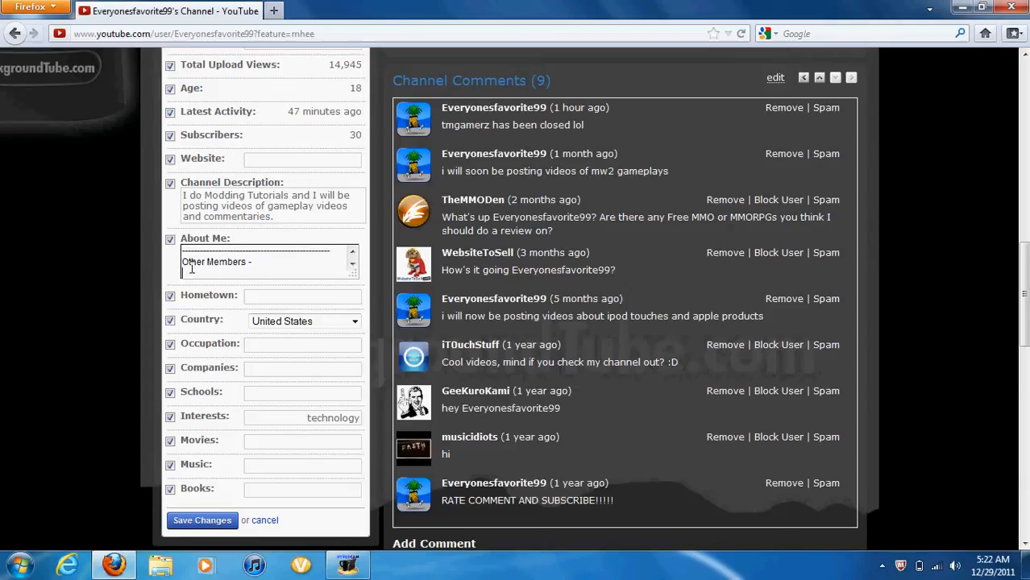
pyautogui.write('tommy')
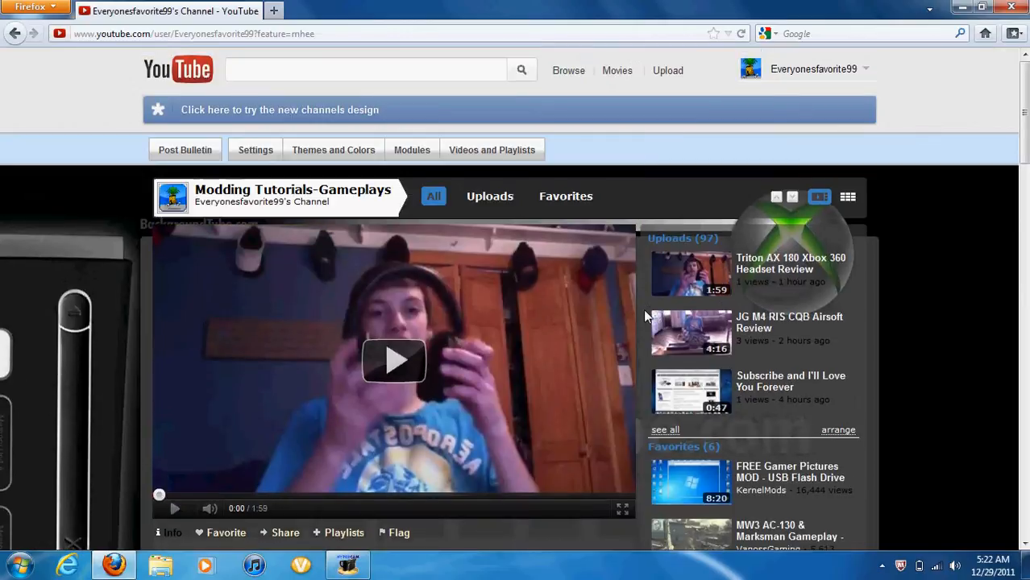
pyautogui.moveTo(312, 312)
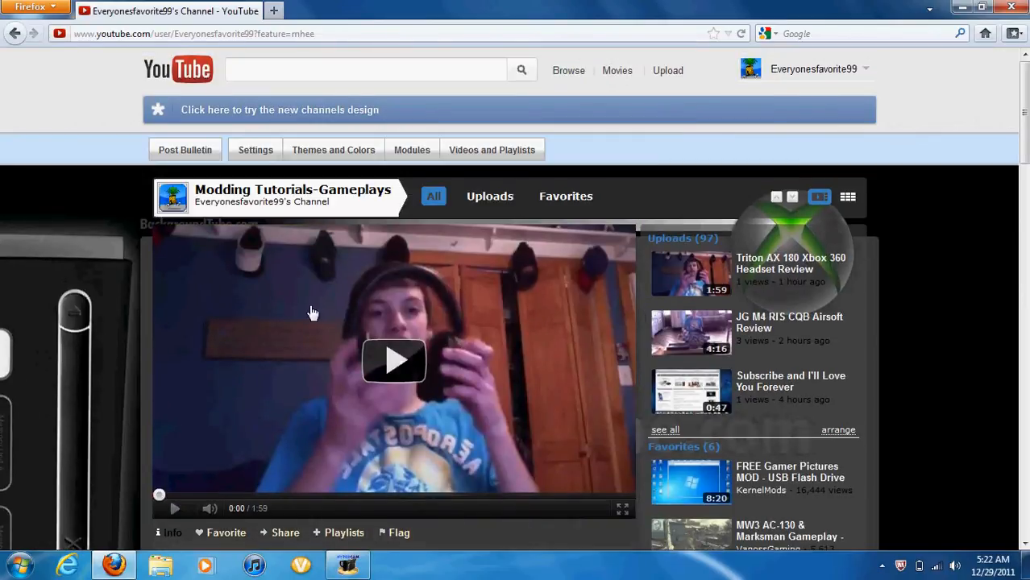
# Minimise the Firefox window so only the desktop shows.
pyautogui.click(346, 565)
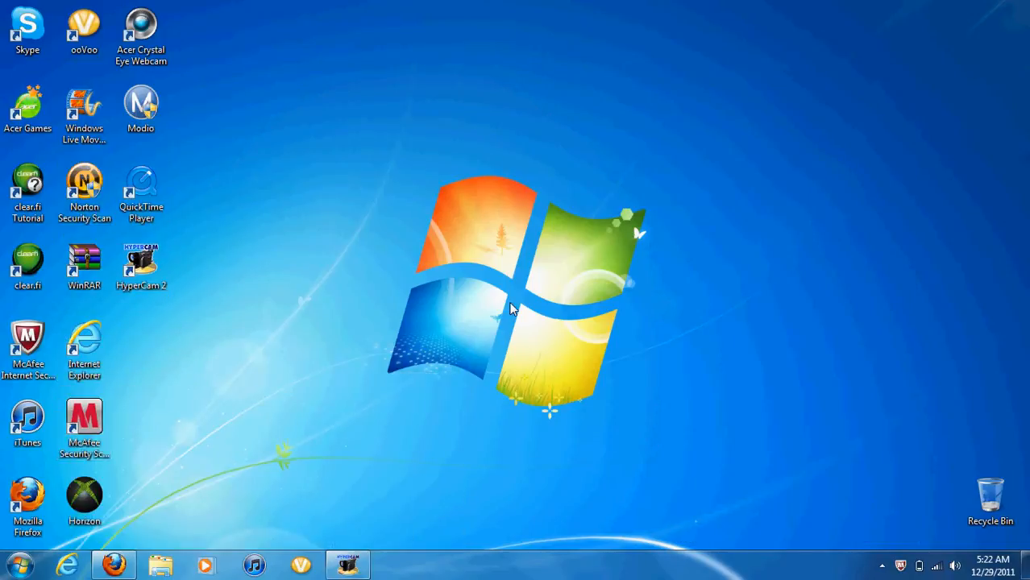
pyautogui.click(119, 561)
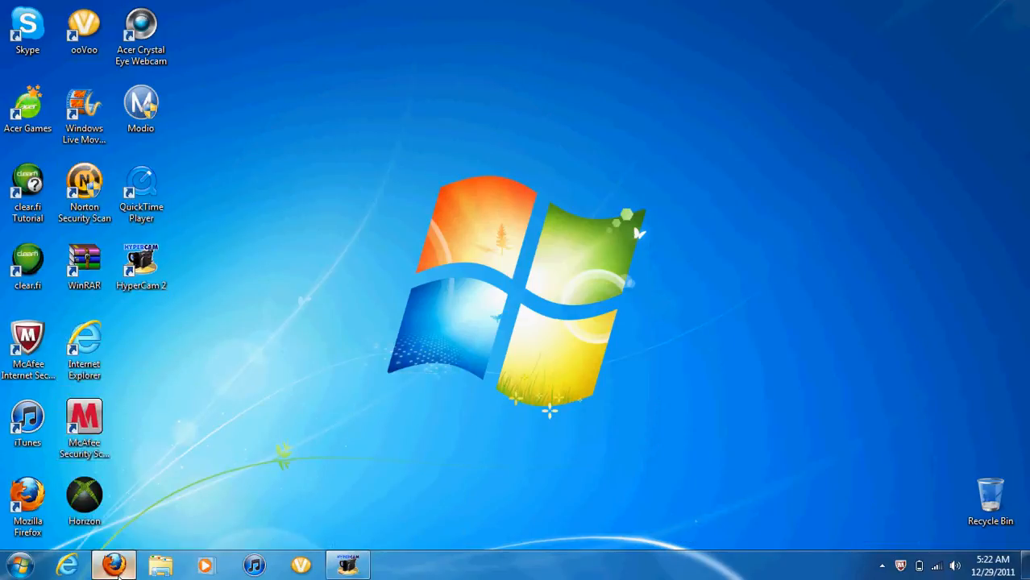
pyautogui.click(117, 559)
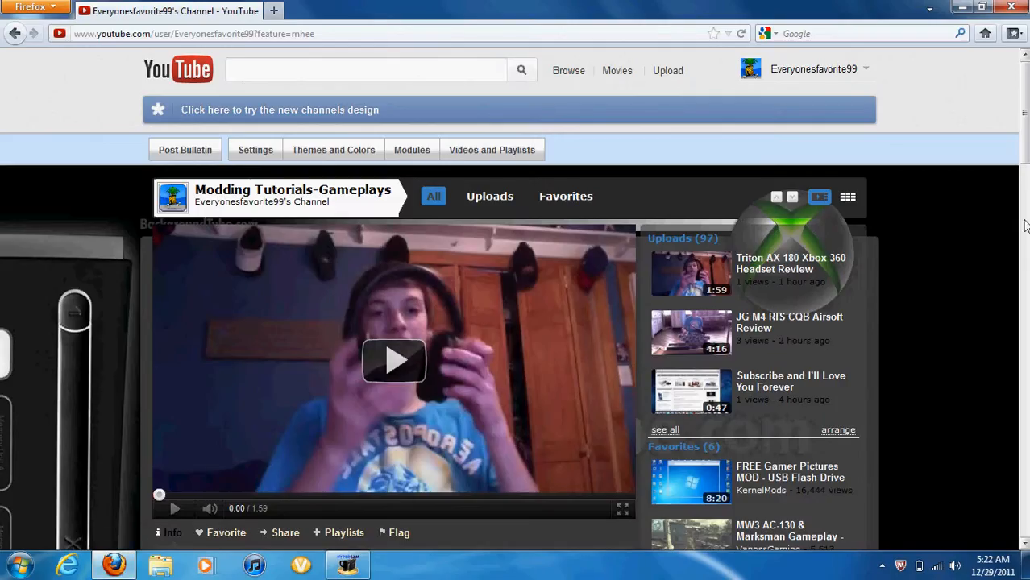
pyautogui.moveTo(809, 396)
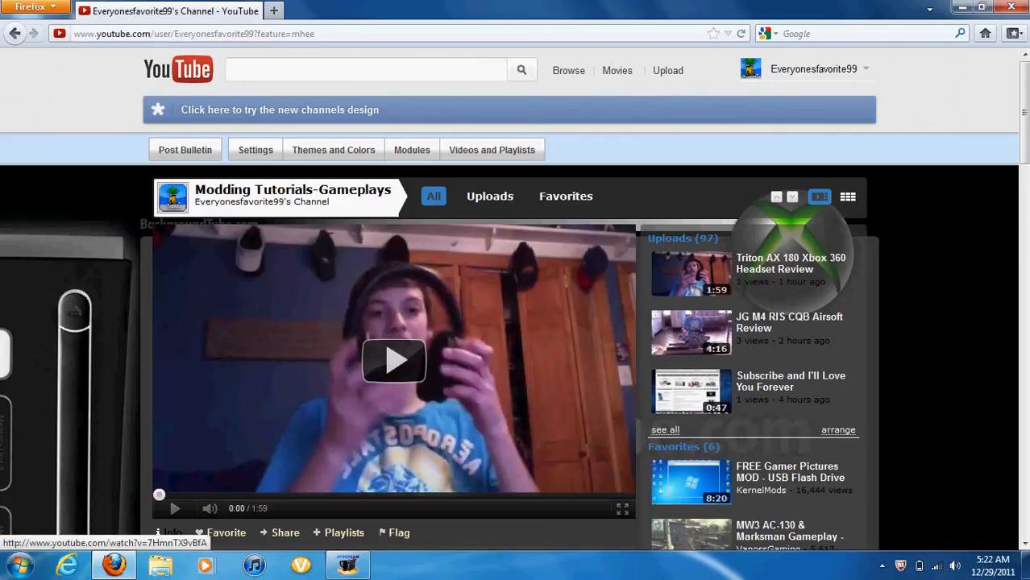
pyautogui.scroll(-3)
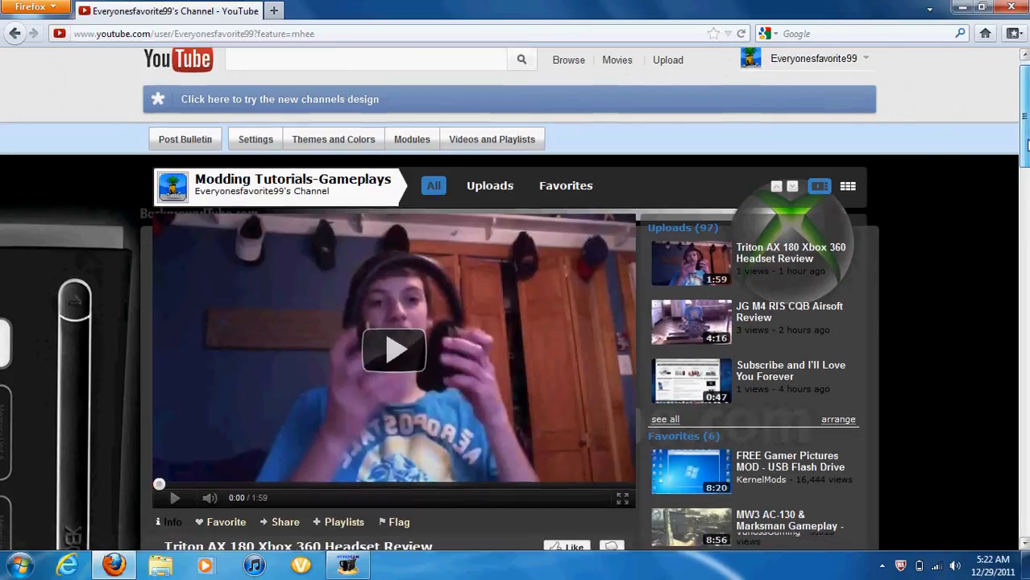
pyautogui.scroll(-3)
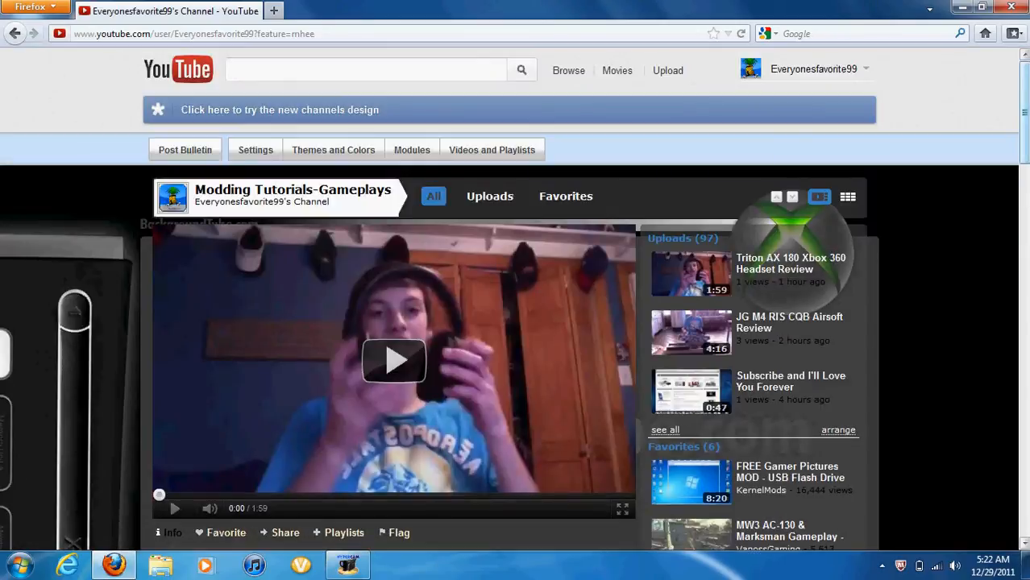
pyautogui.moveTo(776, 77)
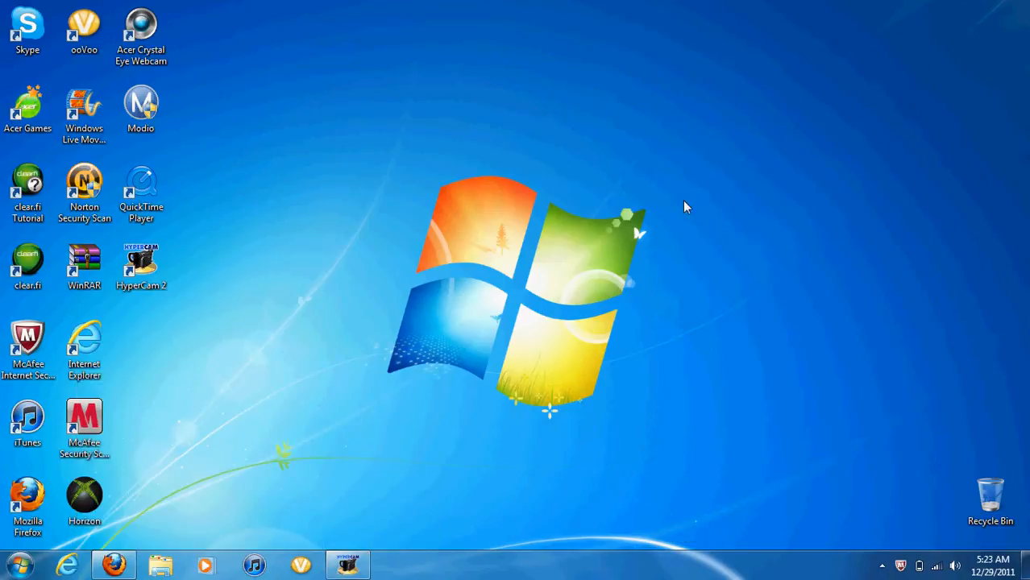
pyautogui.moveTo(339, 352)
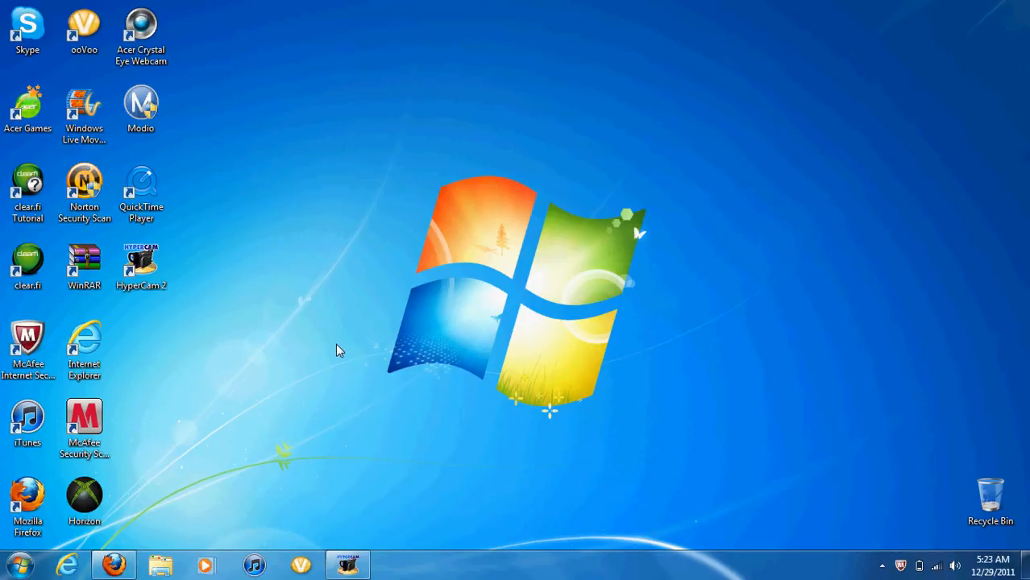